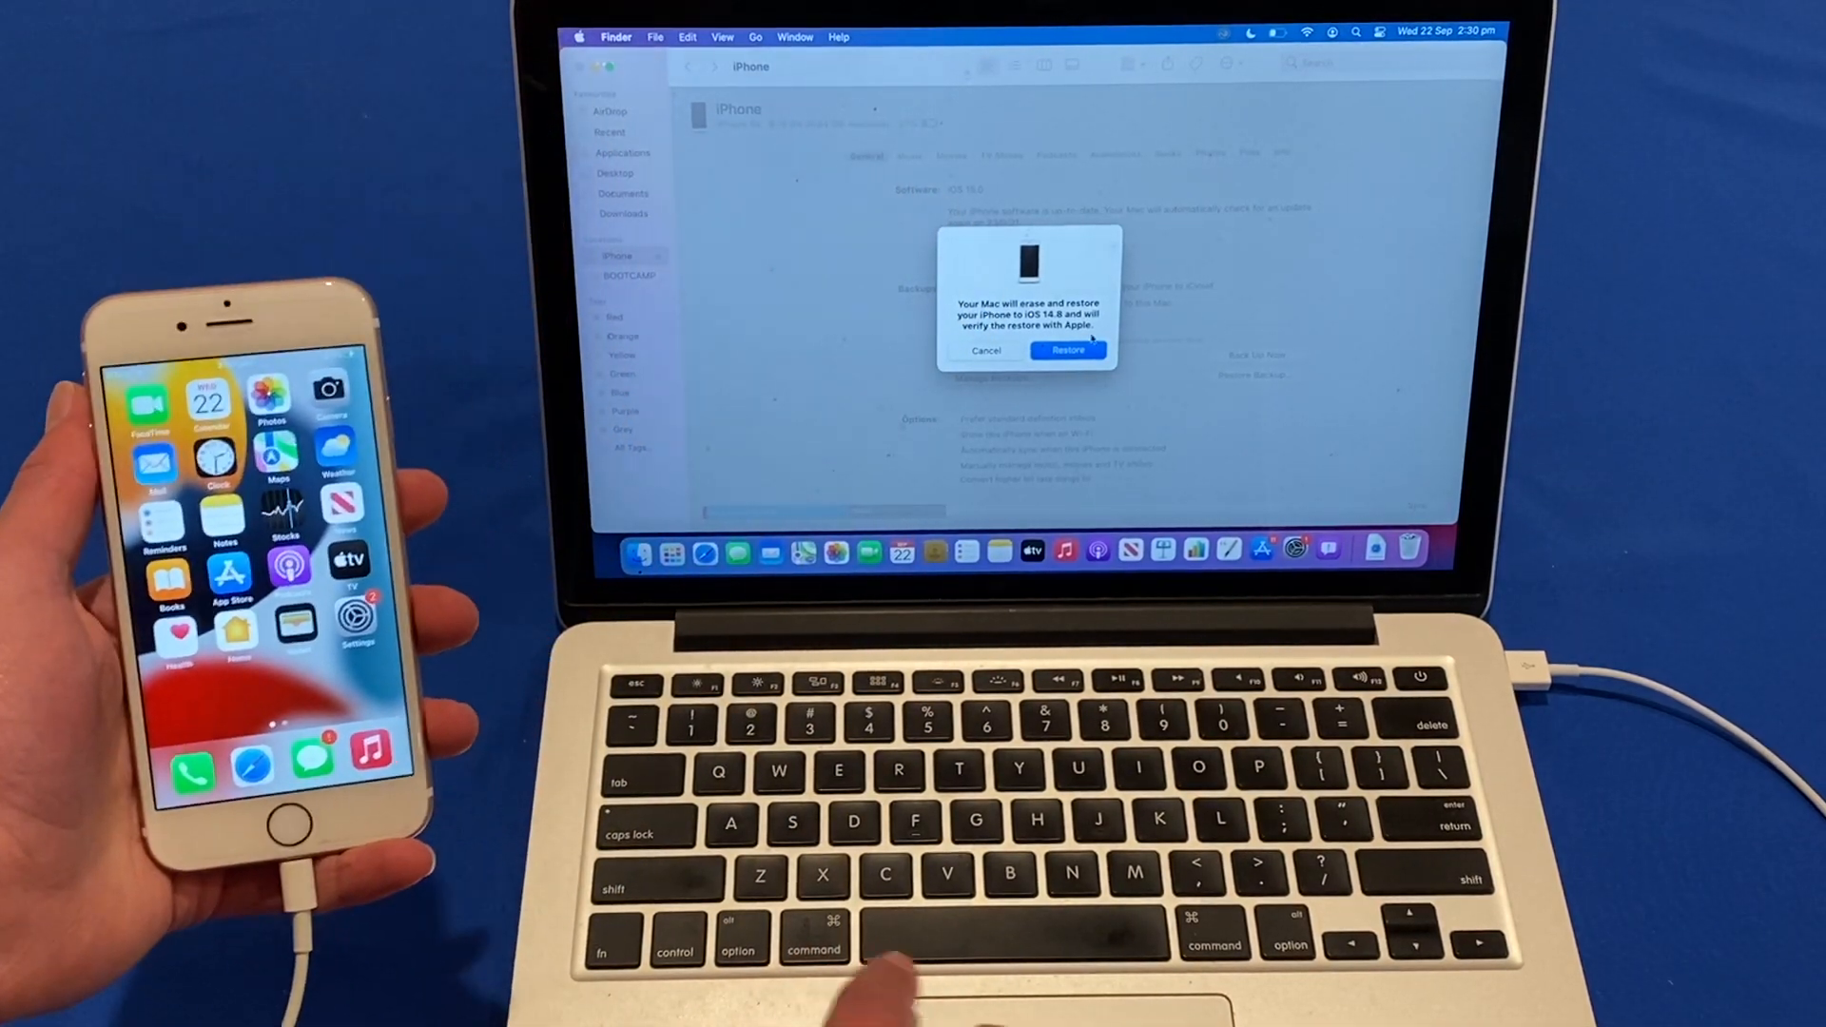
Confirm erasing the iPhone so Finder restores it to factory settings
{"action": "left_click", "coordinate": [1066, 349]}
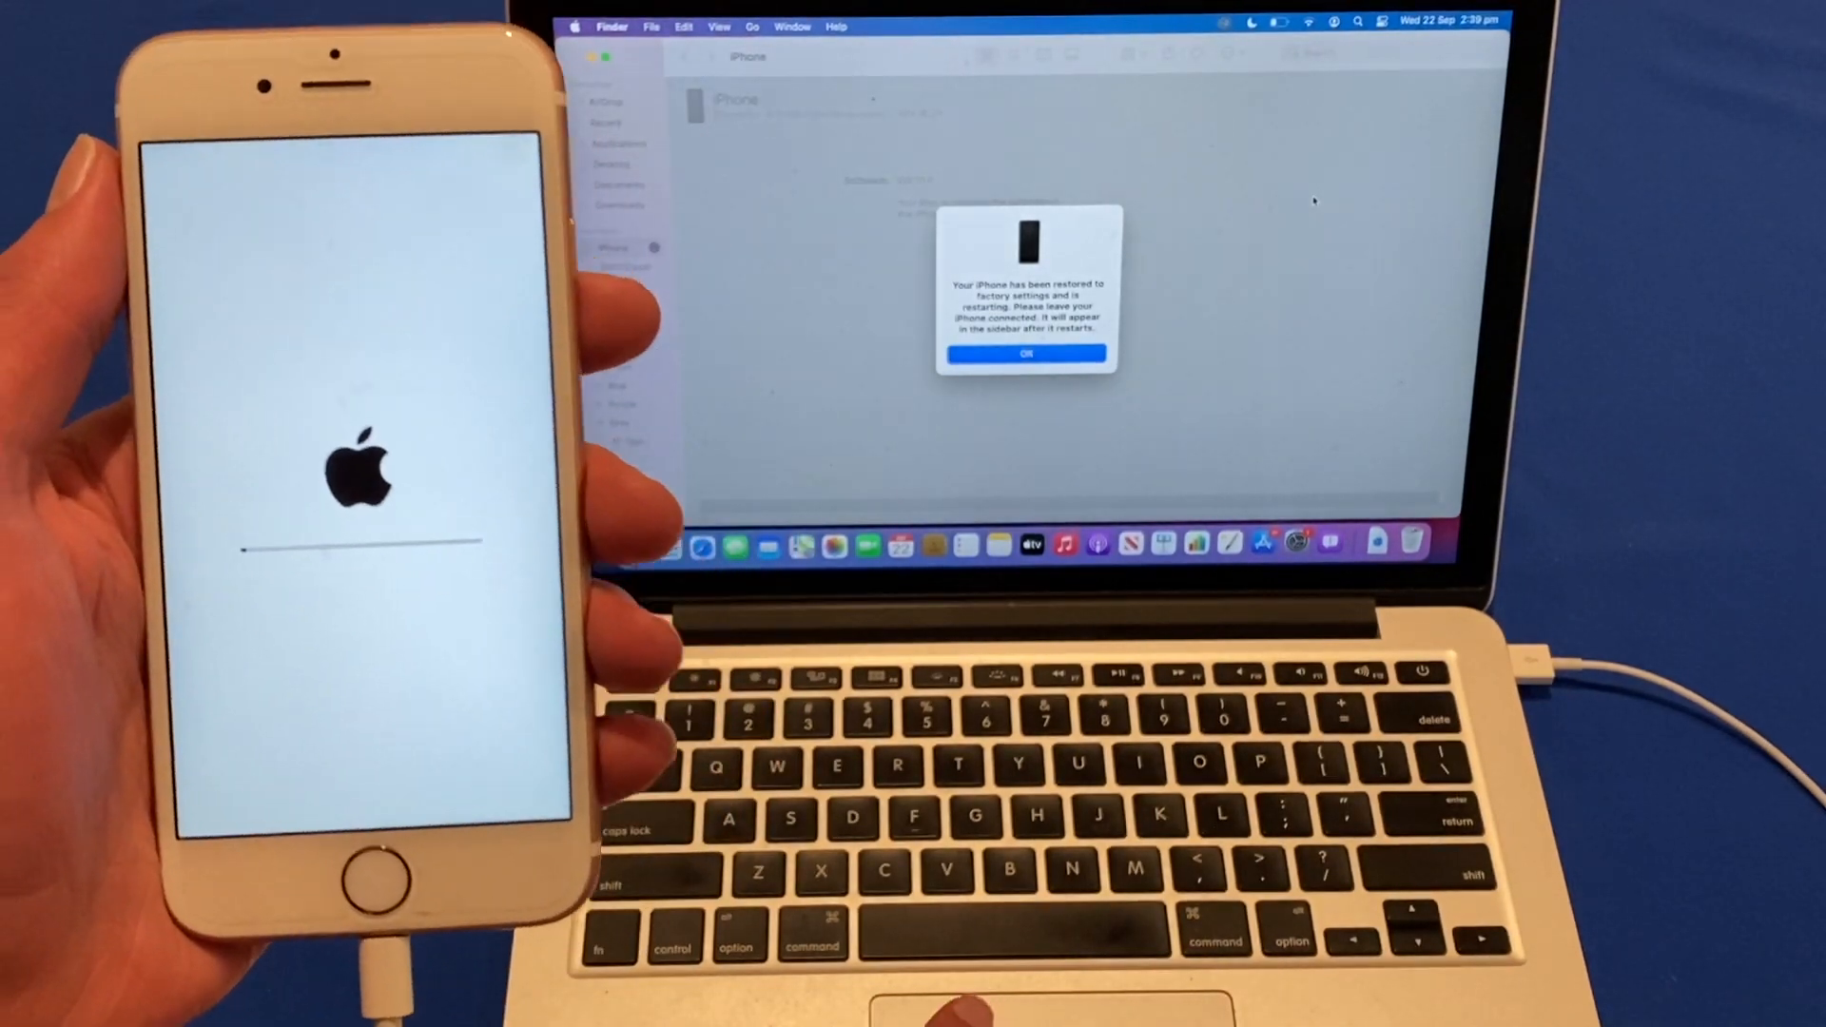
Acknowledge the 'Your iPhone has been restored' notice with OK
{"action": "left_click", "coordinate": [1024, 354]}
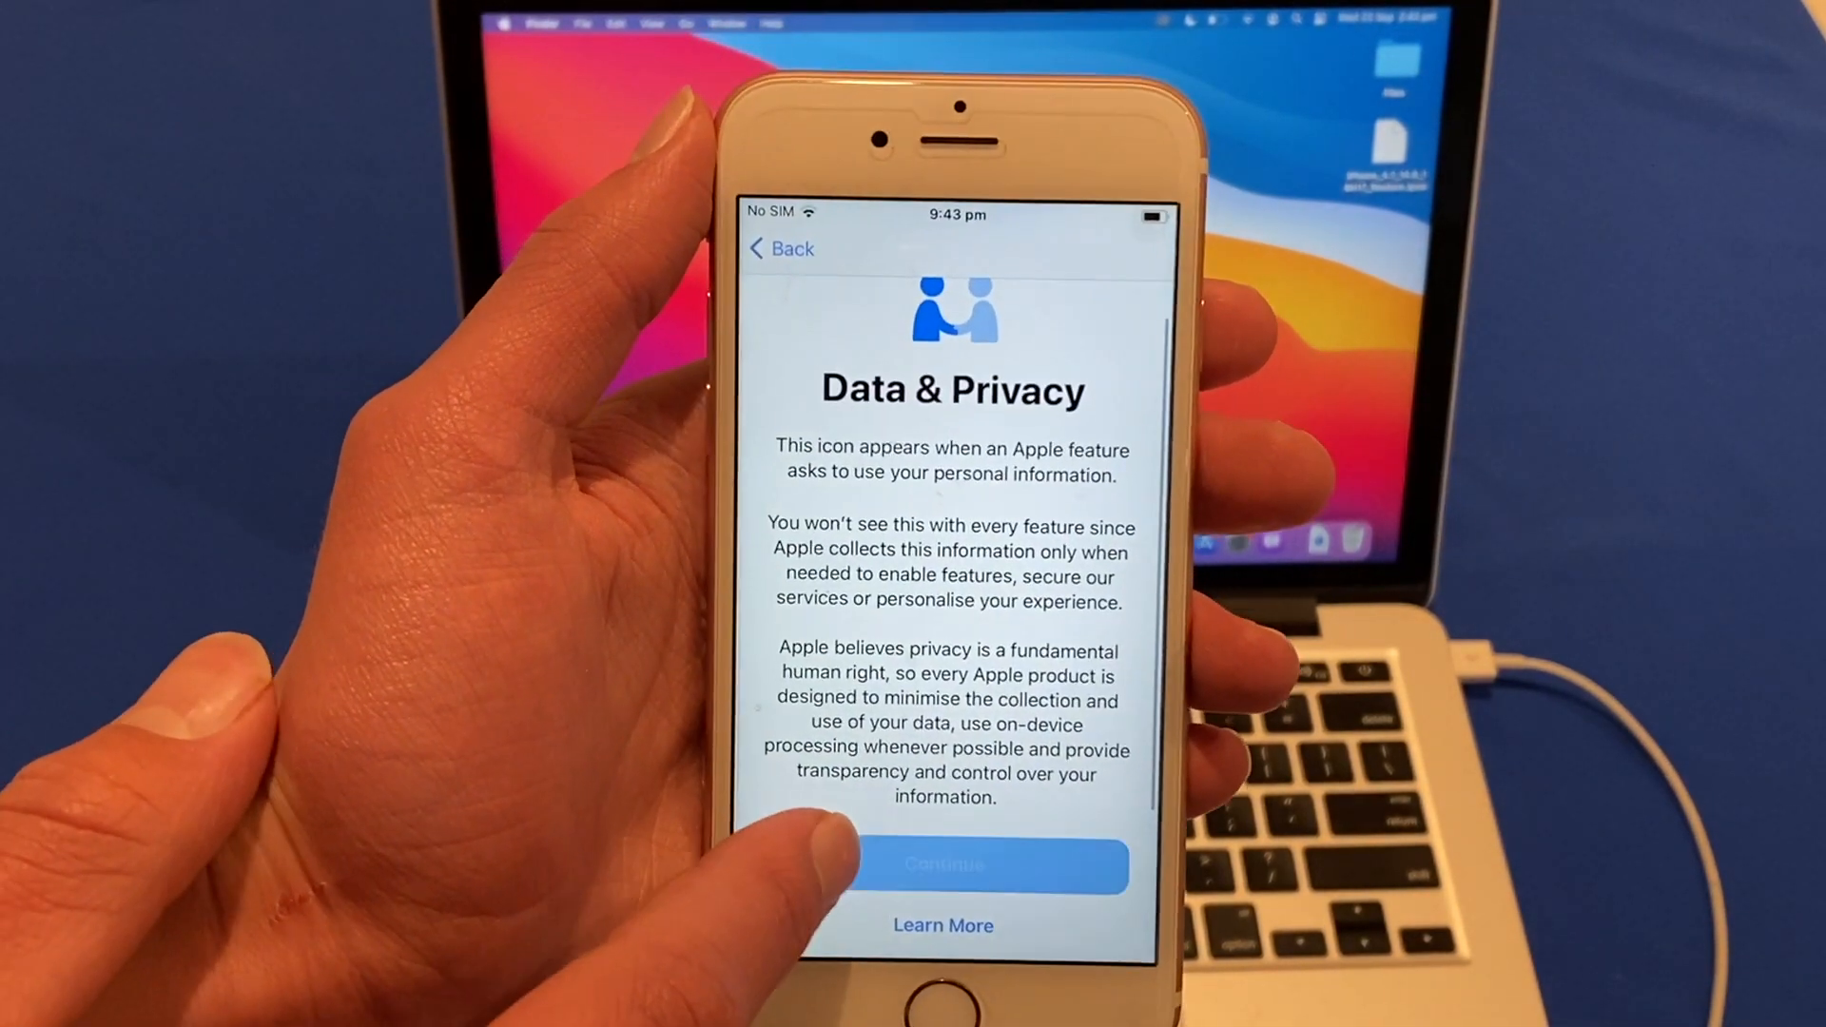
Continue past Data & Privacy and skip Touch ID to reach Apple ID sign-in
{"action": "left_click", "coordinate": [944, 863]}
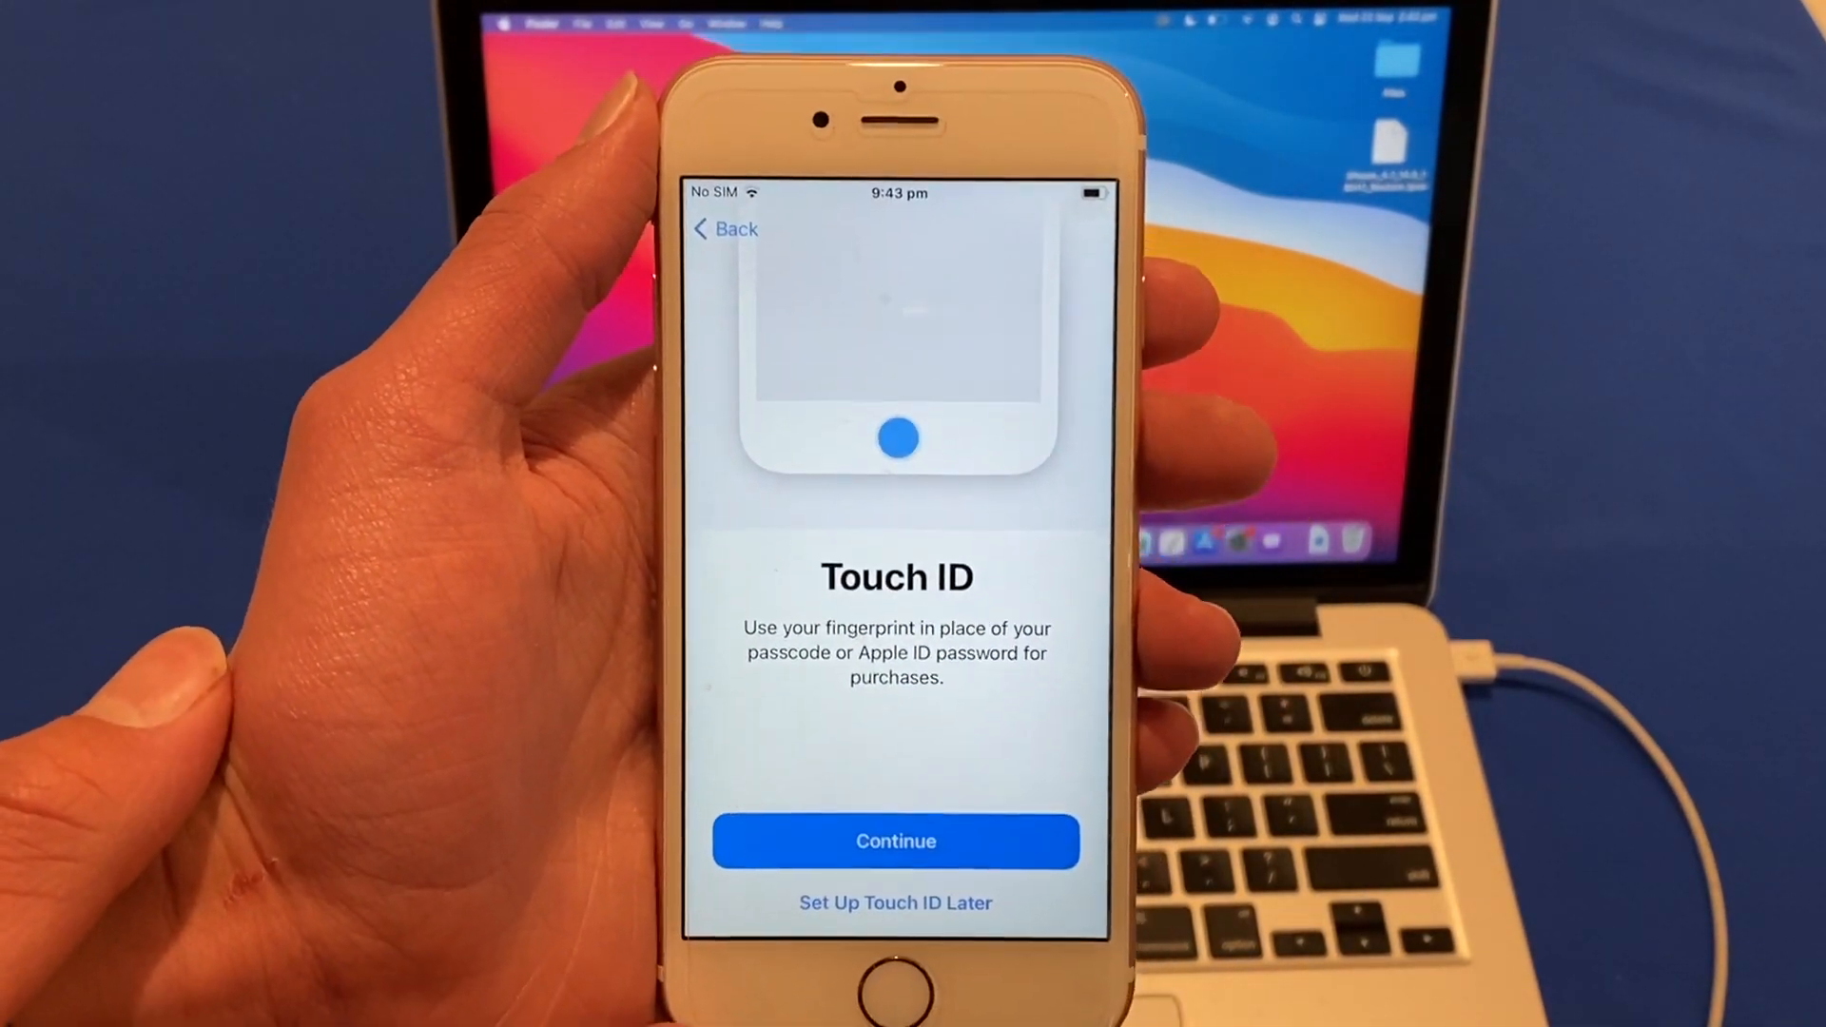
{"action": "left_click", "coordinate": [894, 901]}
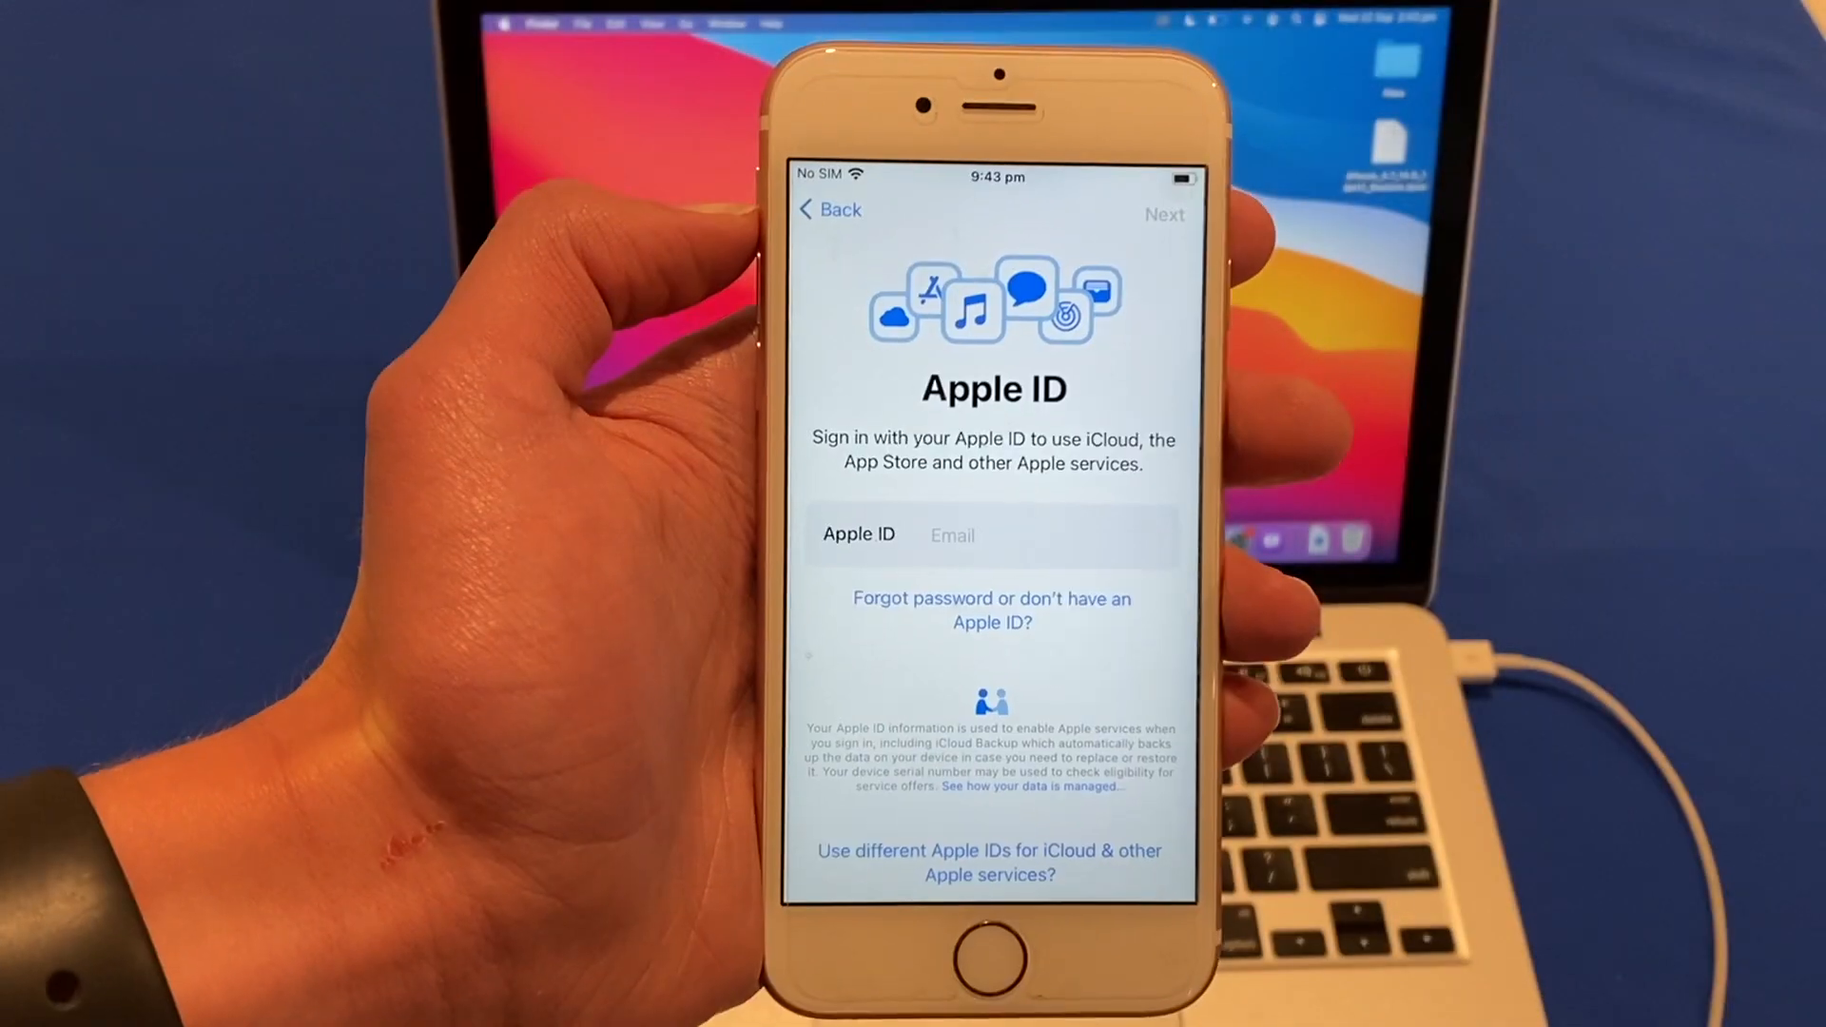
Skip Apple ID, accept iMessage & FaceTime, disable Location Services, keep Light appearance
{"action": "left_click", "coordinate": [991, 610]}
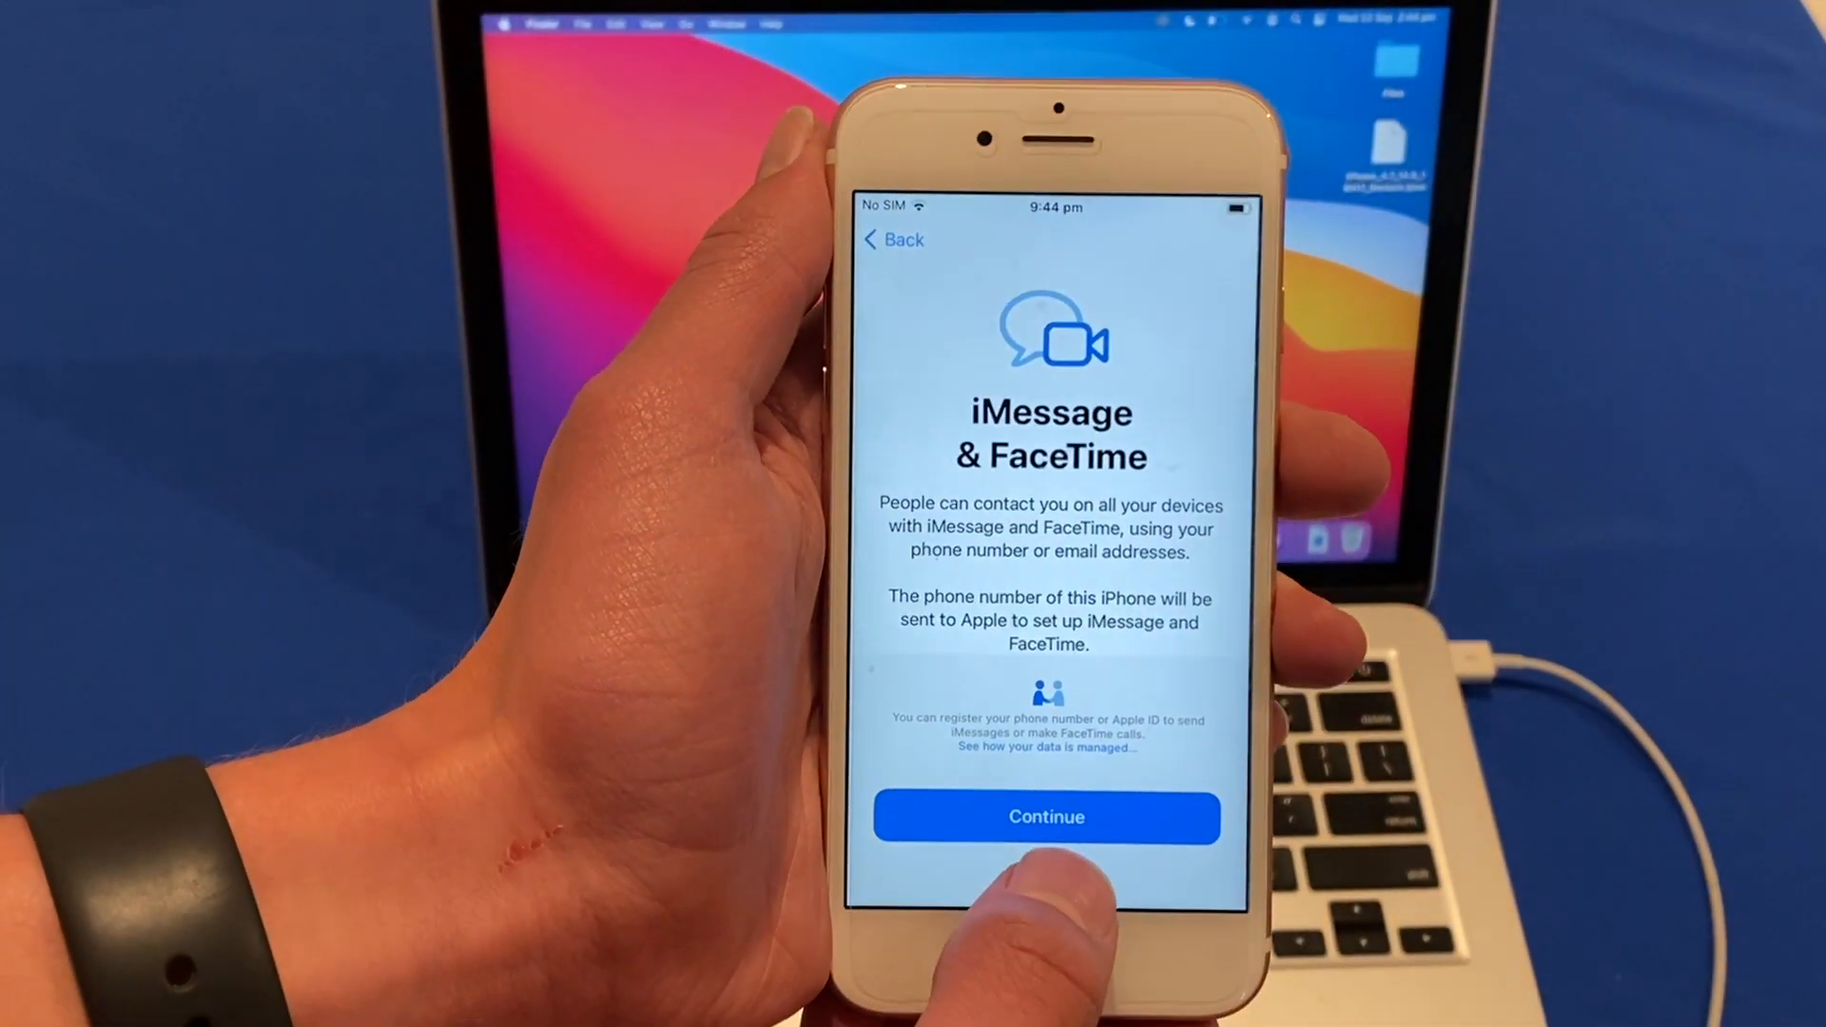
{"action": "left_click", "coordinate": [1046, 815]}
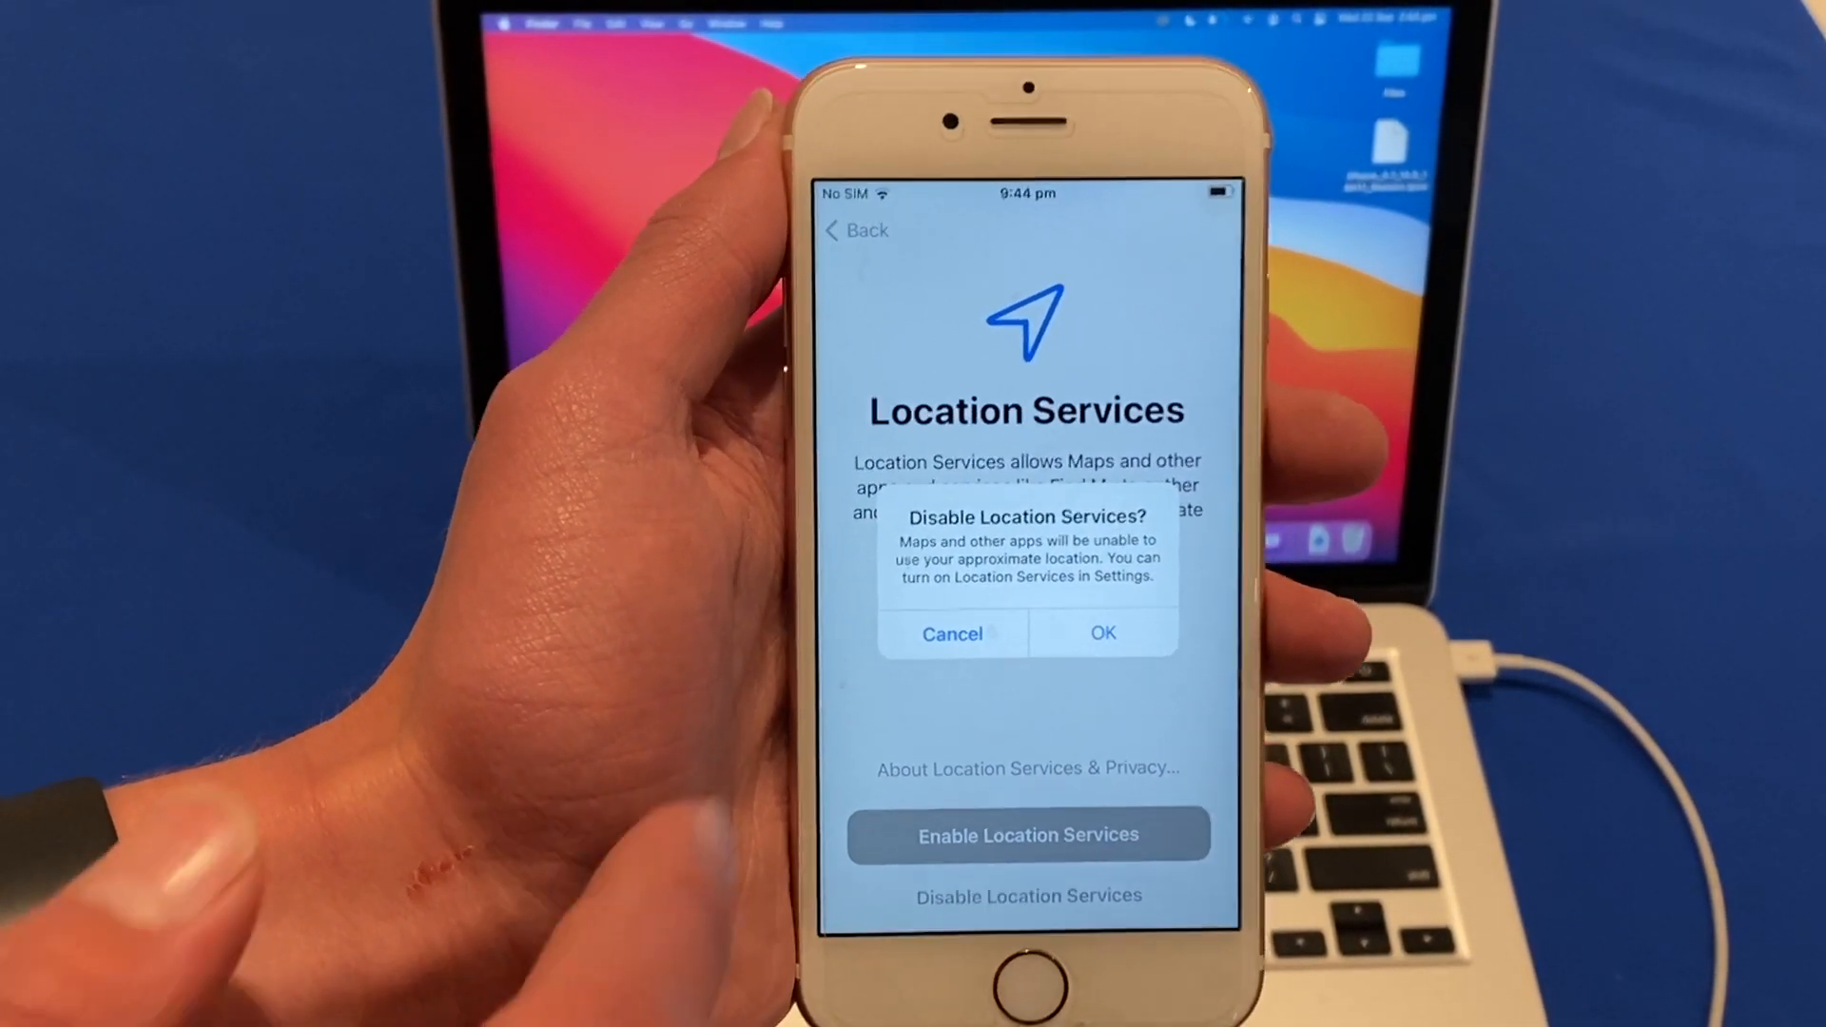
{"action": "left_click", "coordinate": [950, 631]}
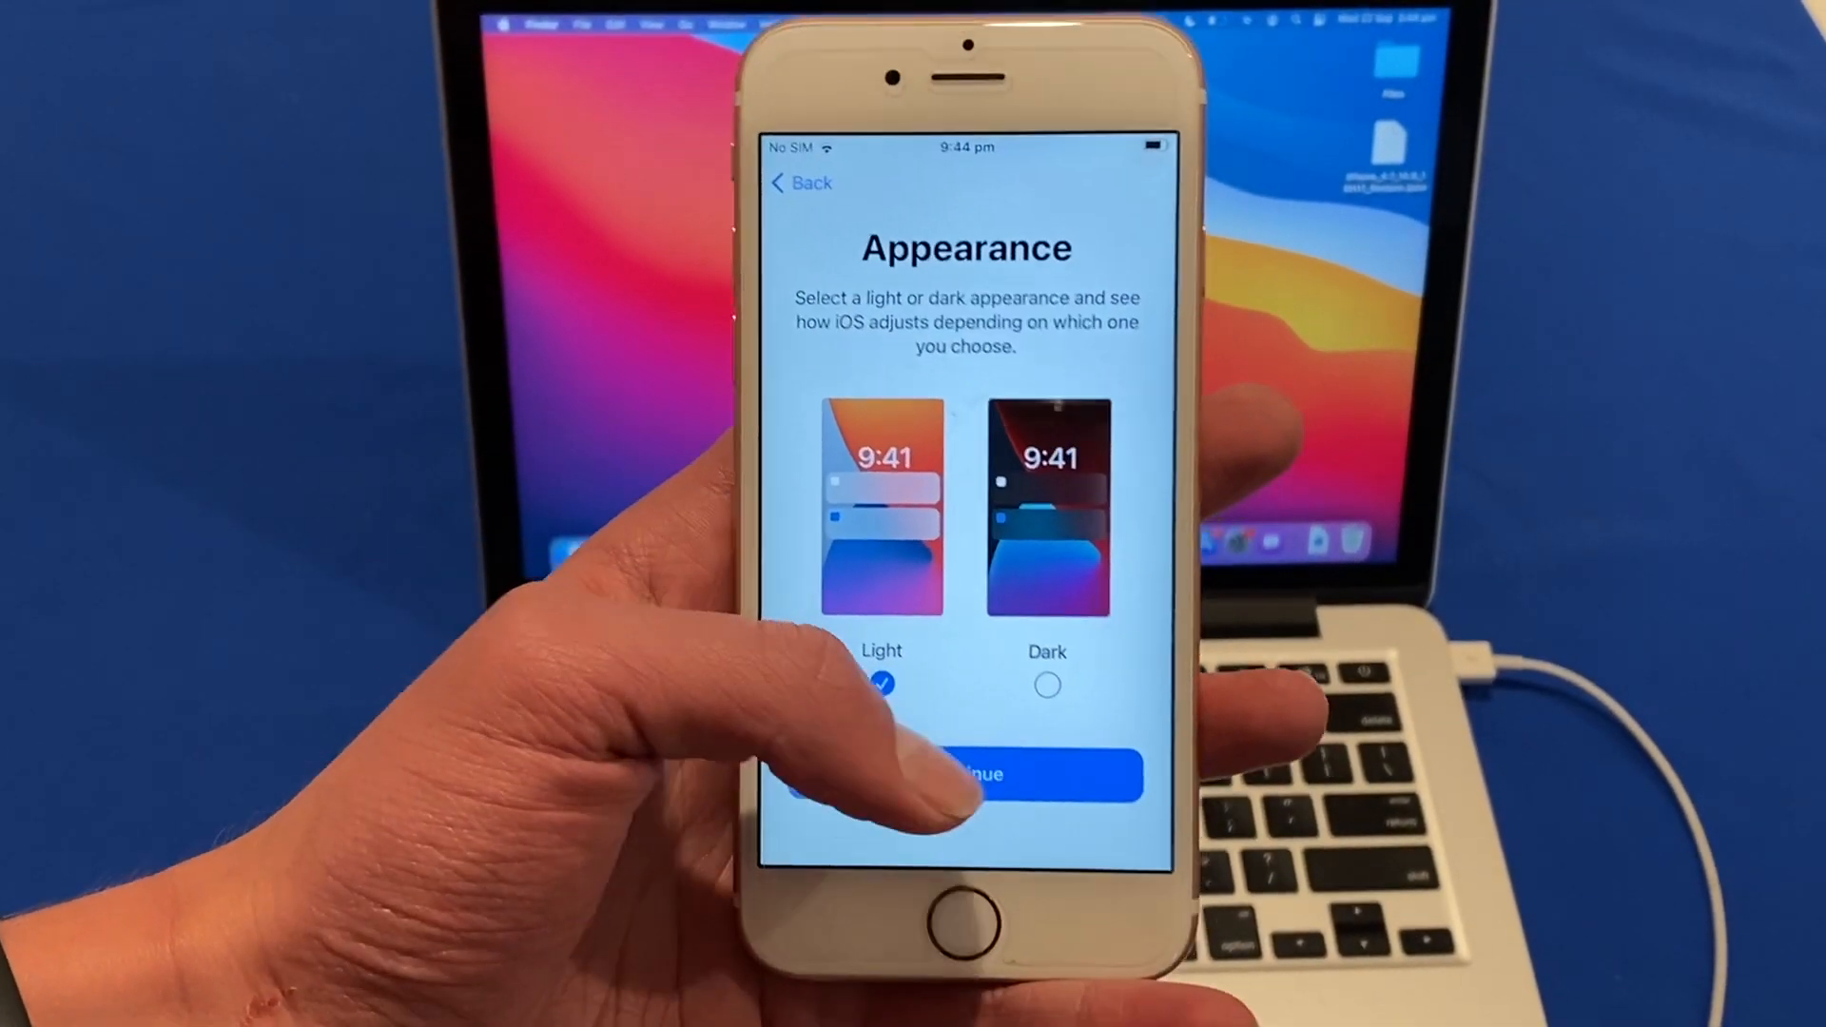
{"action": "left_click", "coordinate": [954, 774]}
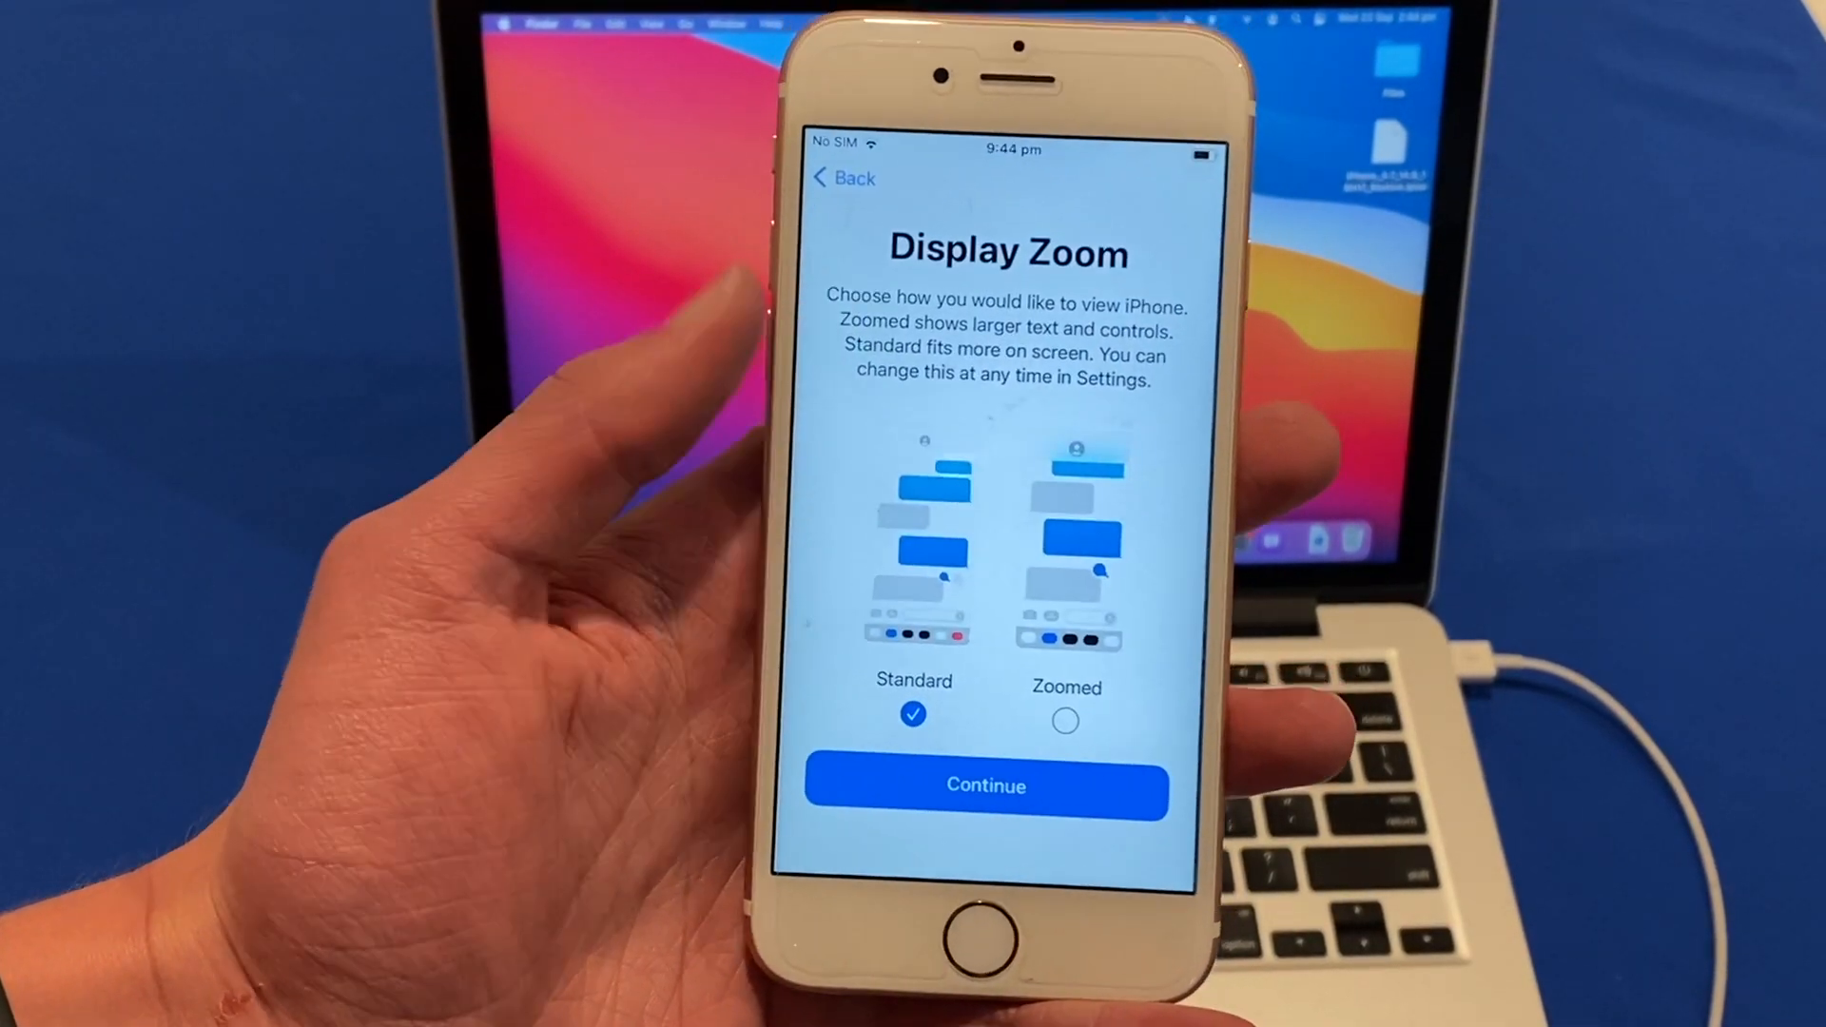